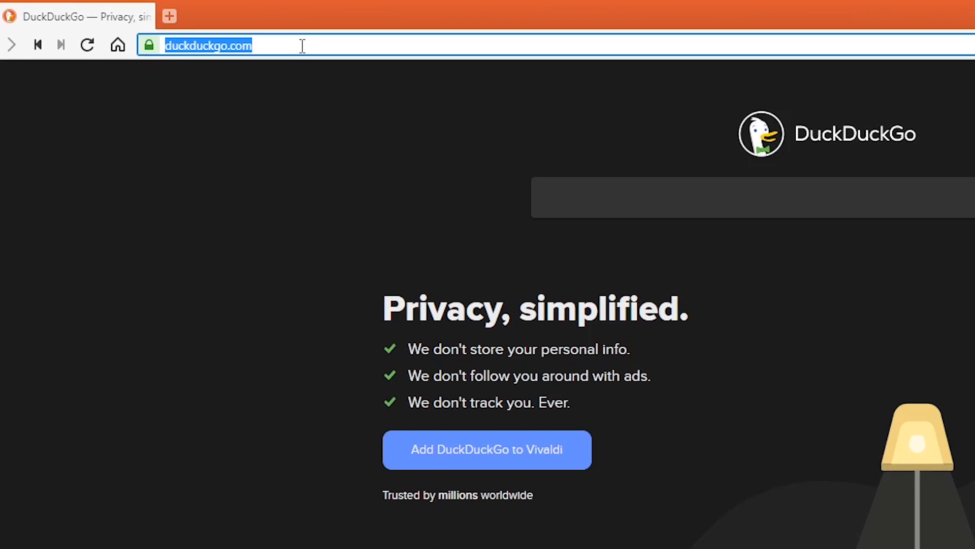
Load the IP 66.249.6… and the domain ifixit.com in Vivaldi, then leave the browser.
type("66.249.64.0")
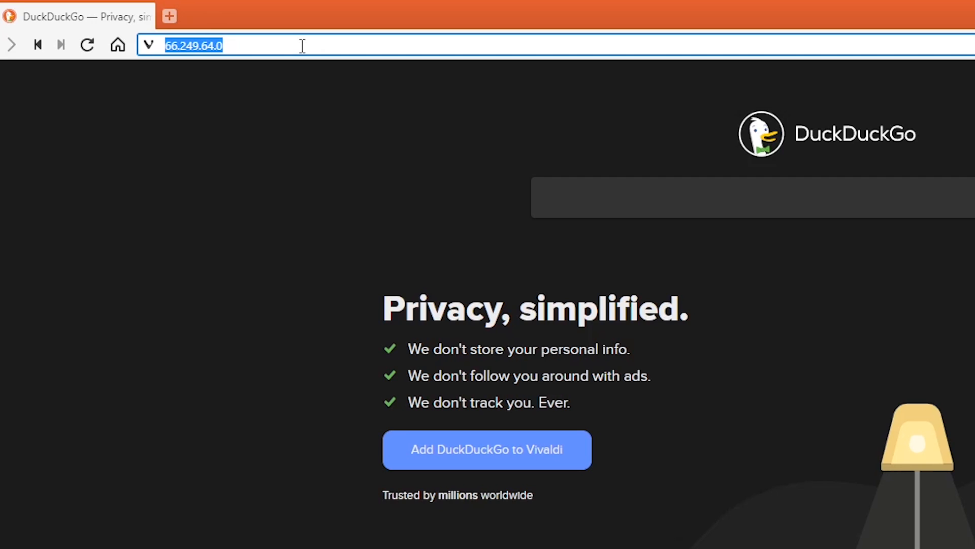
type("ifixit.com")
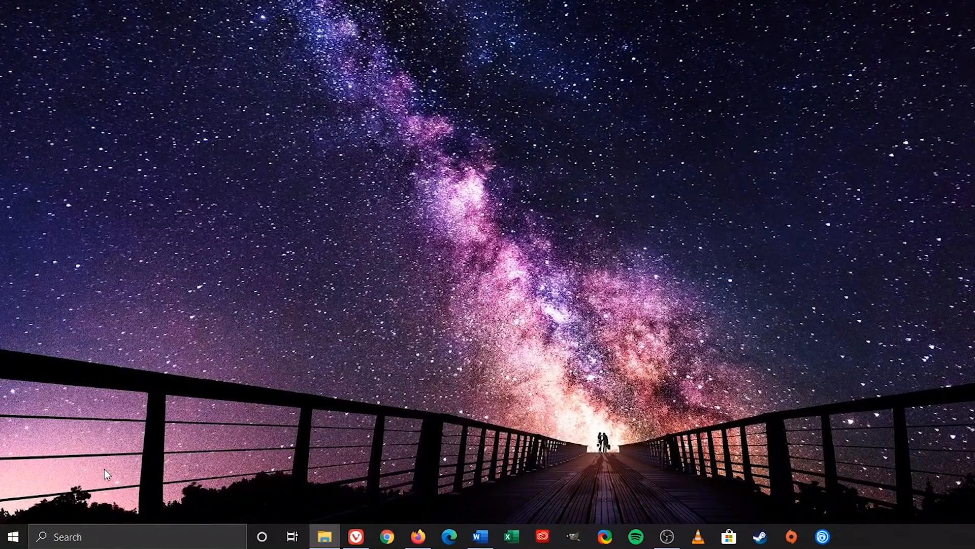
mouse_move(13, 536)
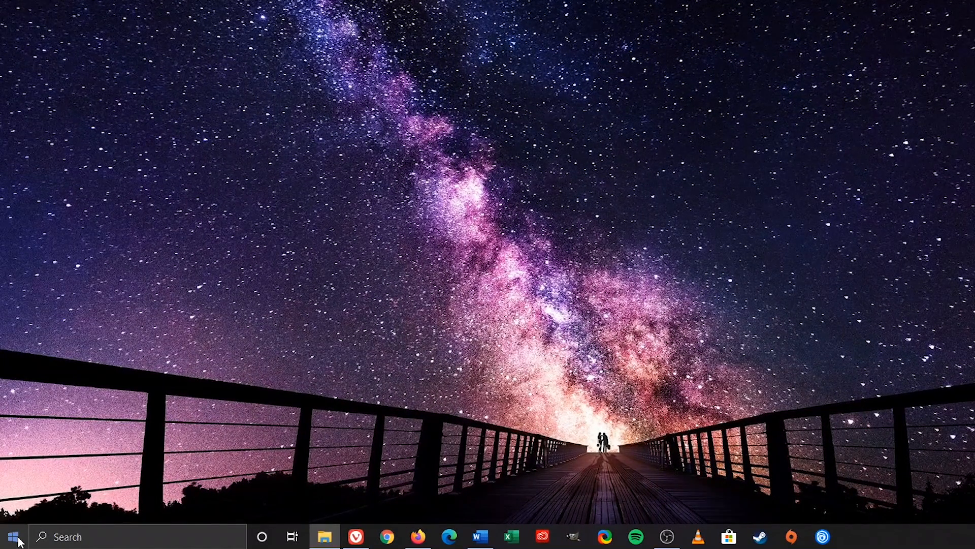
Reach the Ethernet page of Network & Internet settings from the Start menu.
left_click(12, 536)
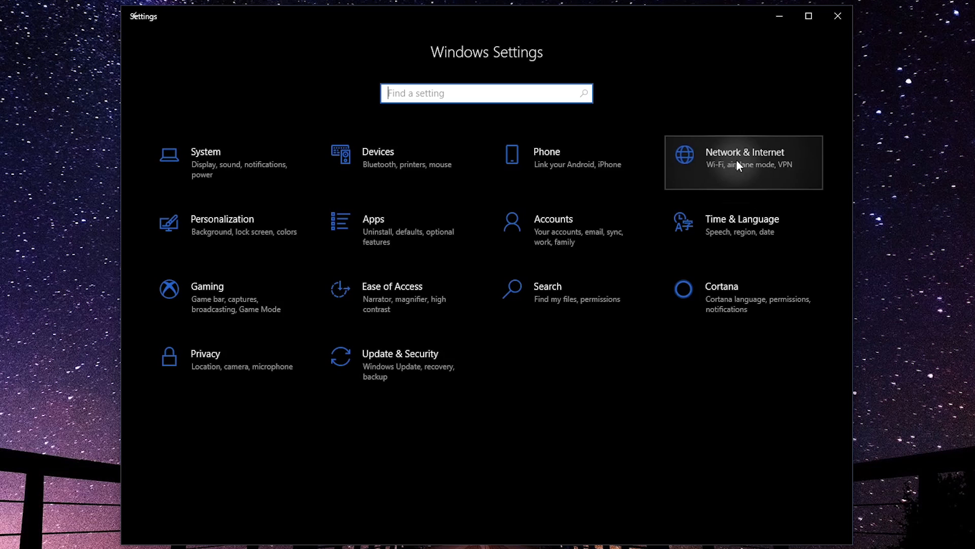
left_click(744, 158)
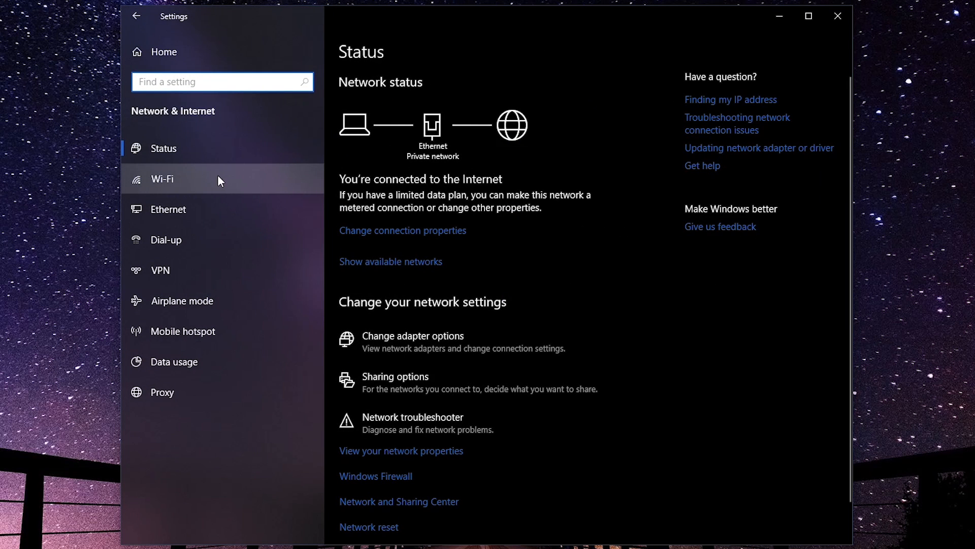
left_click(222, 81)
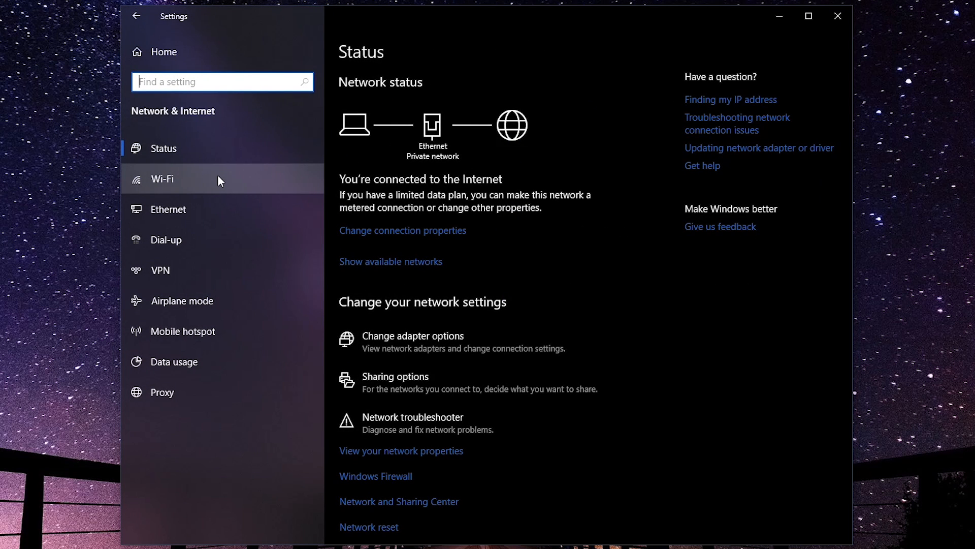
mouse_move(232, 216)
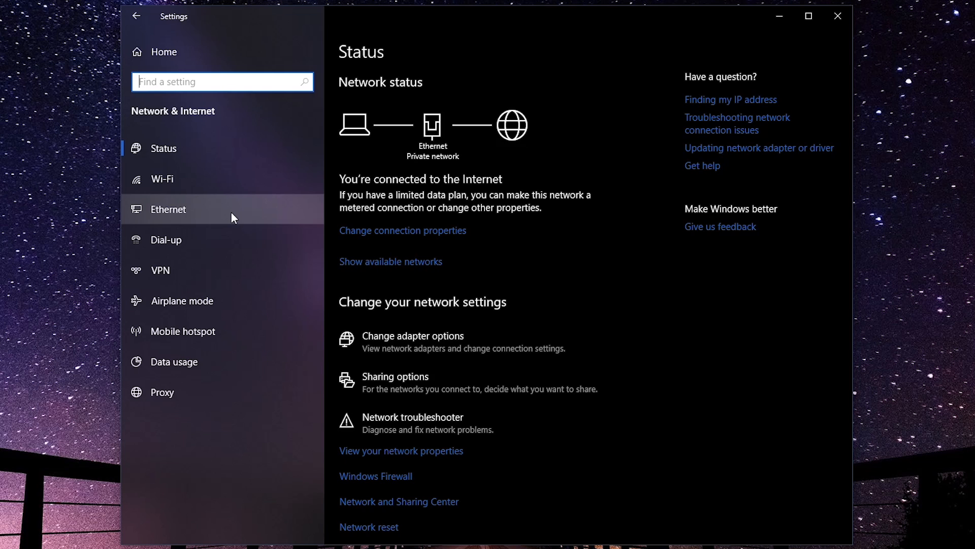
left_click(167, 209)
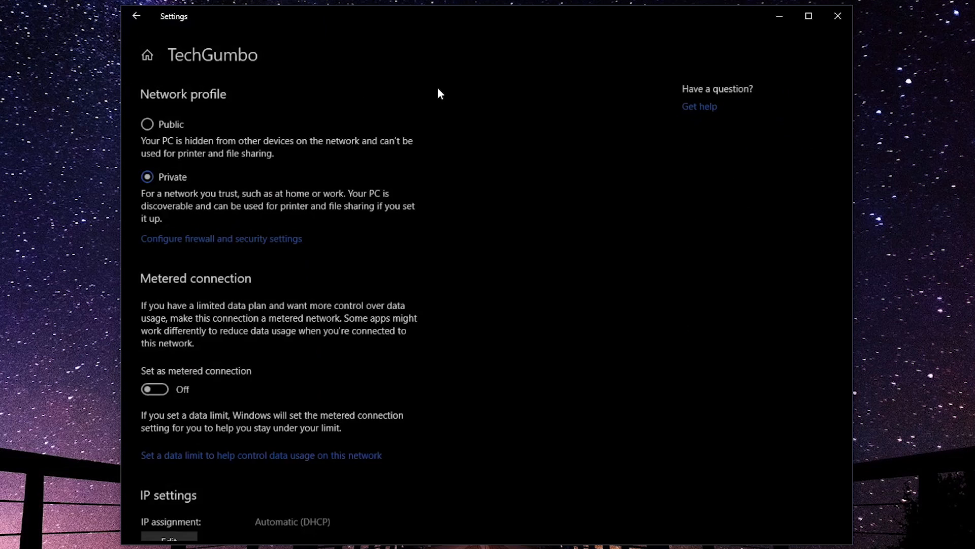
Switch the TechGumbo network's IP assignment to Manual with IPv4 turned on.
scroll("down", 3)
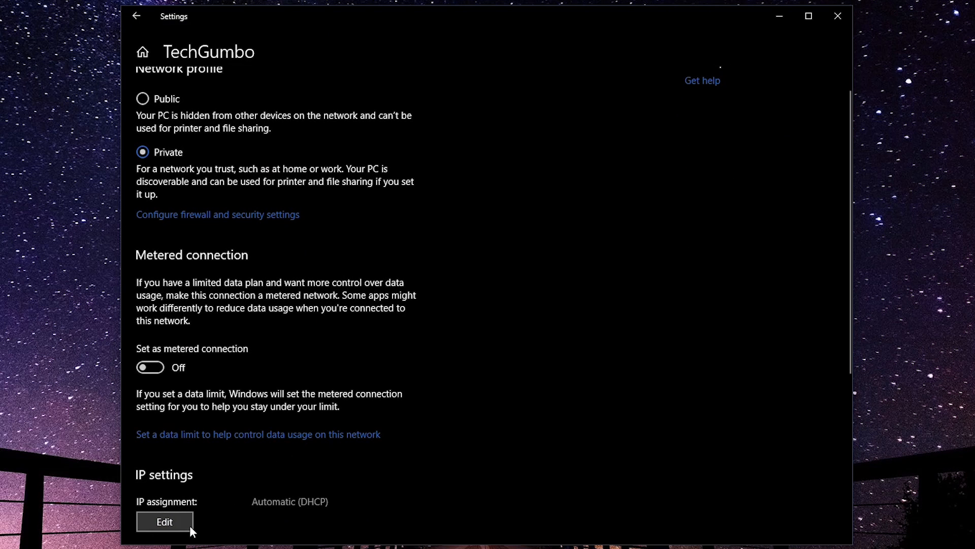
left_click(164, 522)
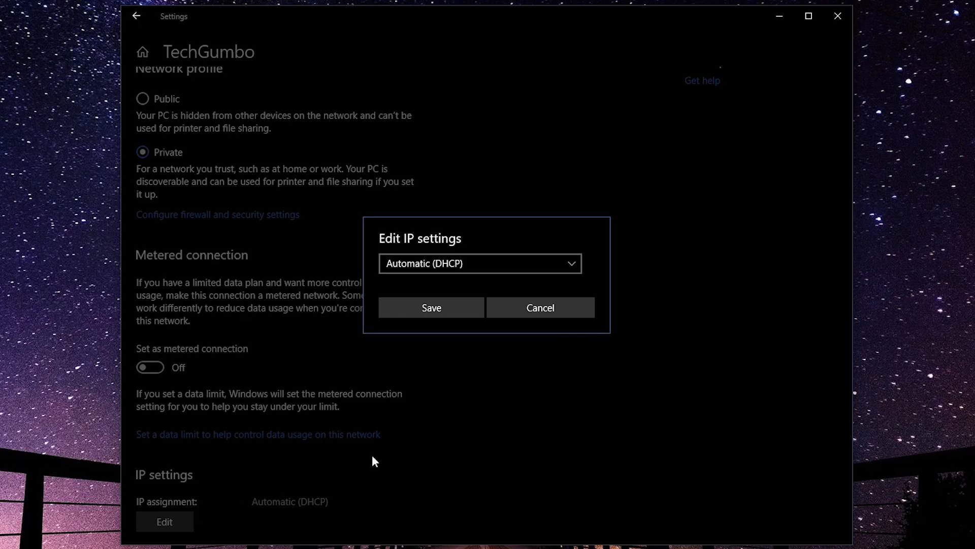
left_click(479, 263)
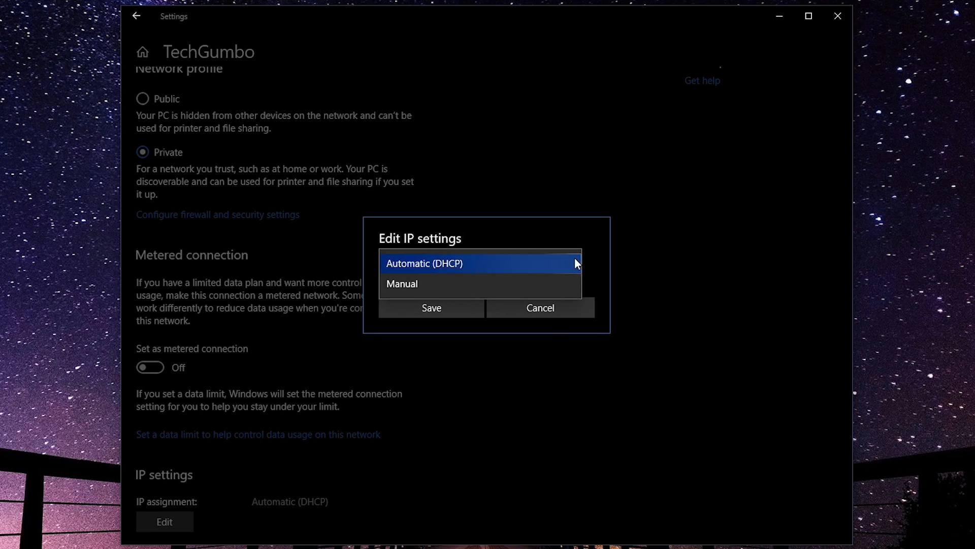
left_click(402, 284)
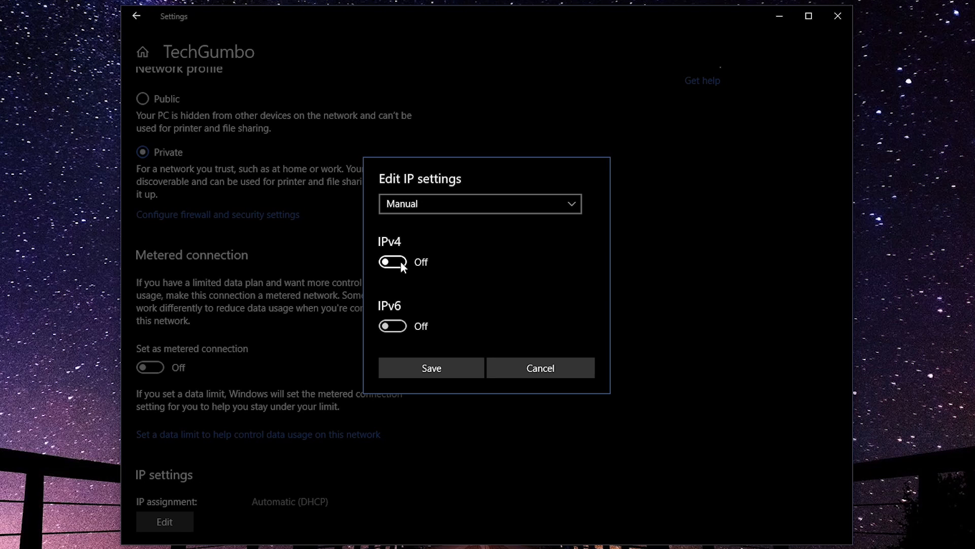
left_click(392, 262)
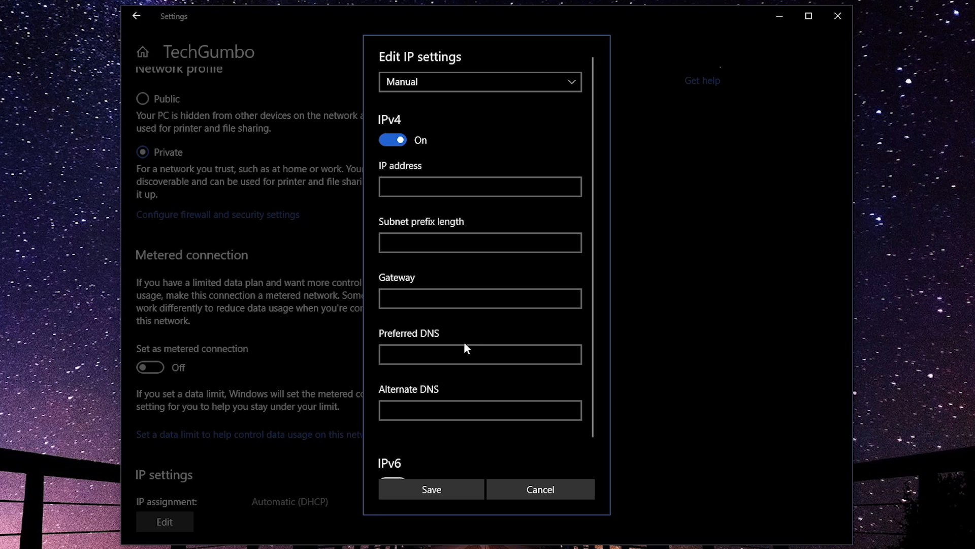
mouse_move(463, 372)
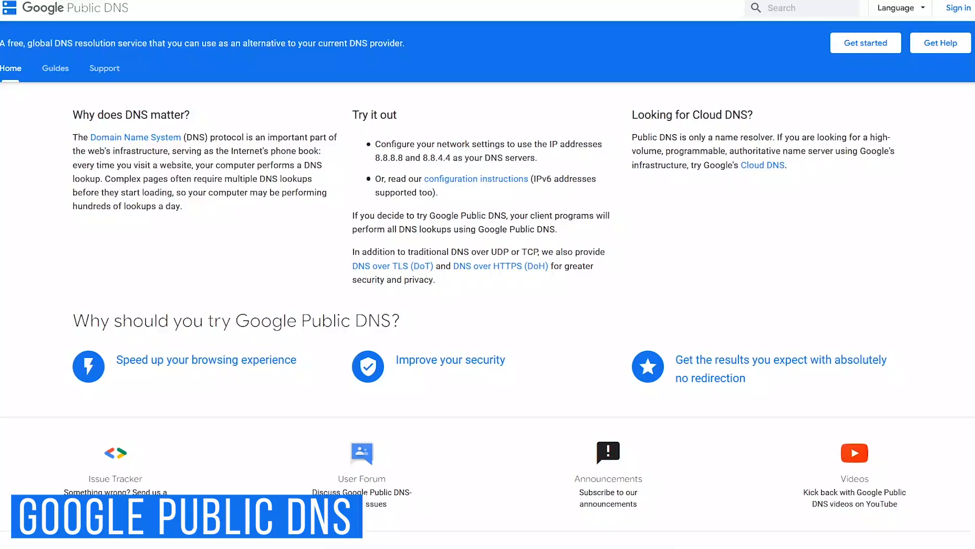
Scroll through the Google Public DNS page and the OpenDNS homepage.
scroll("down", 3)
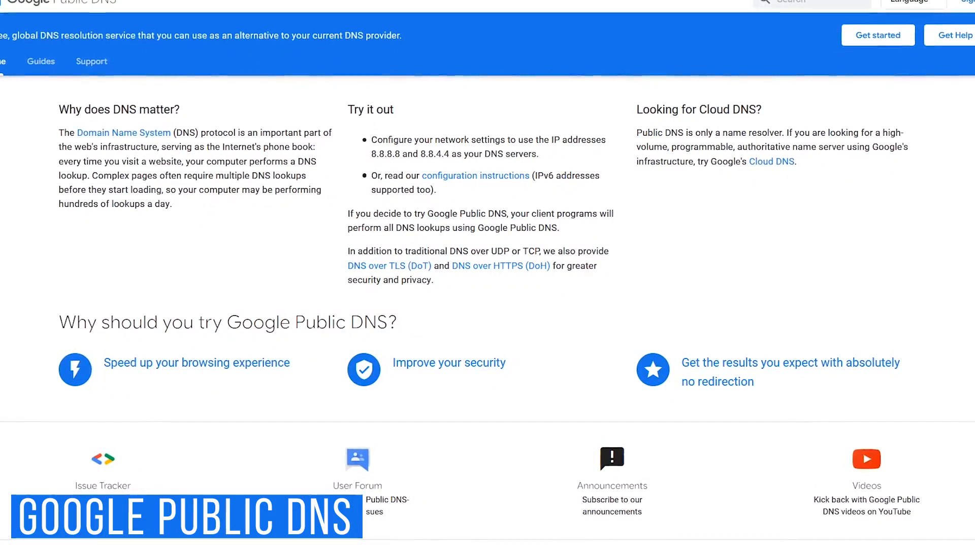
scroll("down", 3)
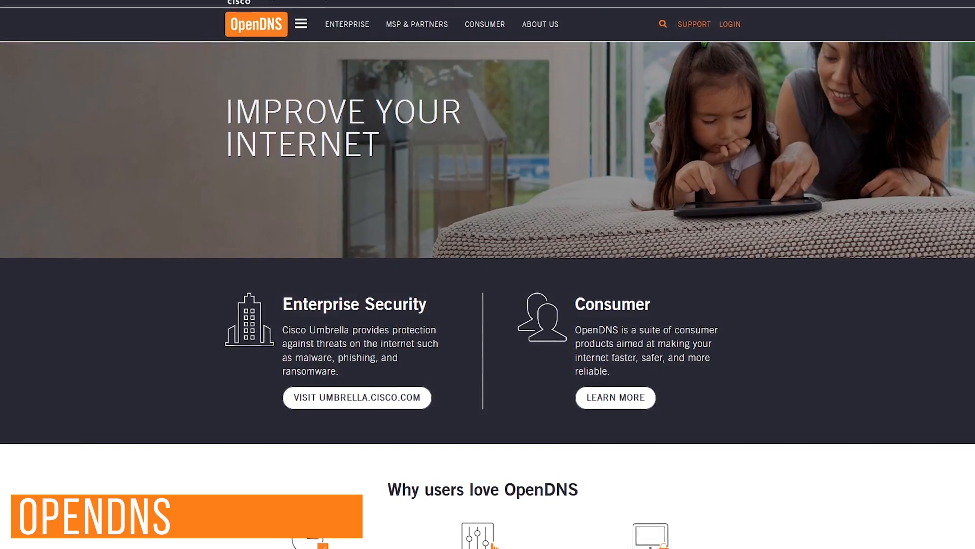
scroll("down", 3)
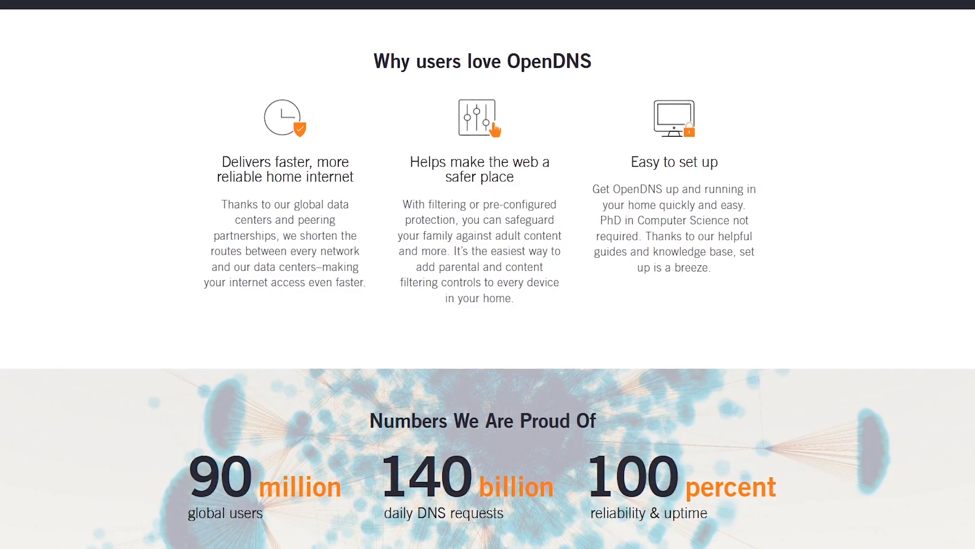
scroll("down", 3)
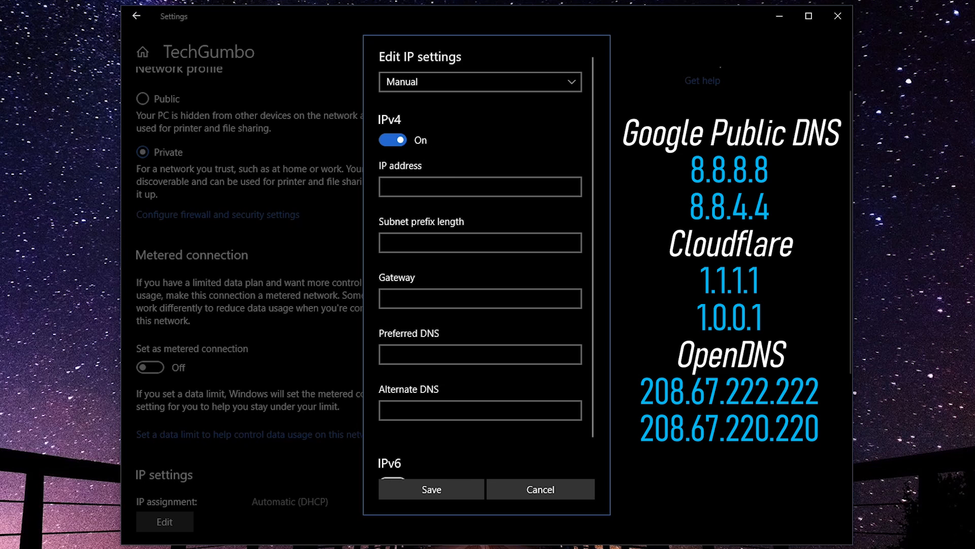
Save preferred DNS 1.1.1.1 and alternate DNS 1.0.0.1 for the Ethernet connection, then leave Settings.
left_click(479, 353)
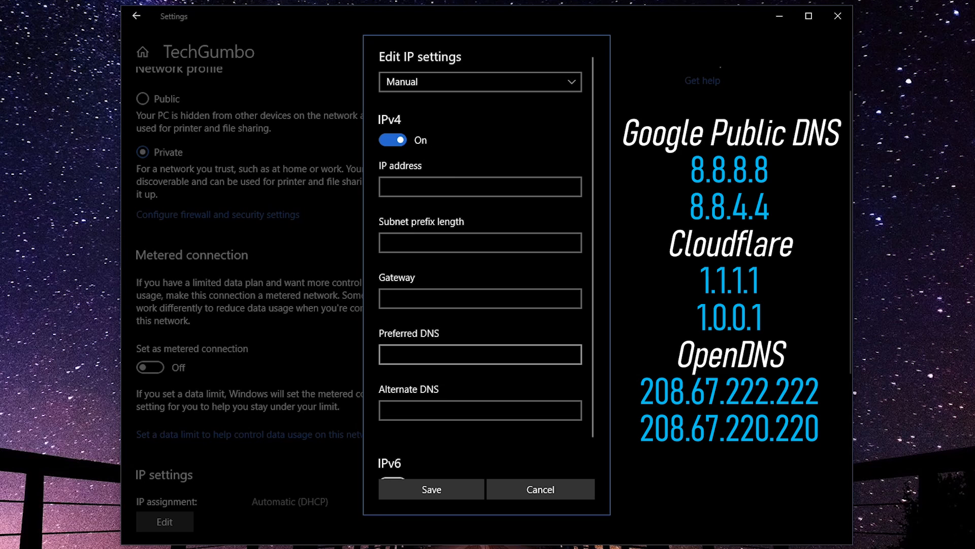
left_click(478, 354)
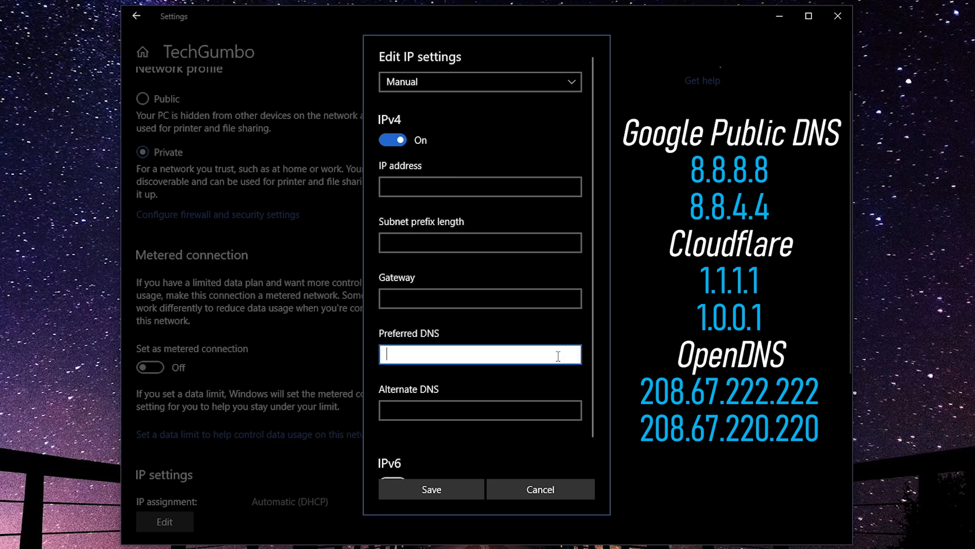
type("1.1.1.")
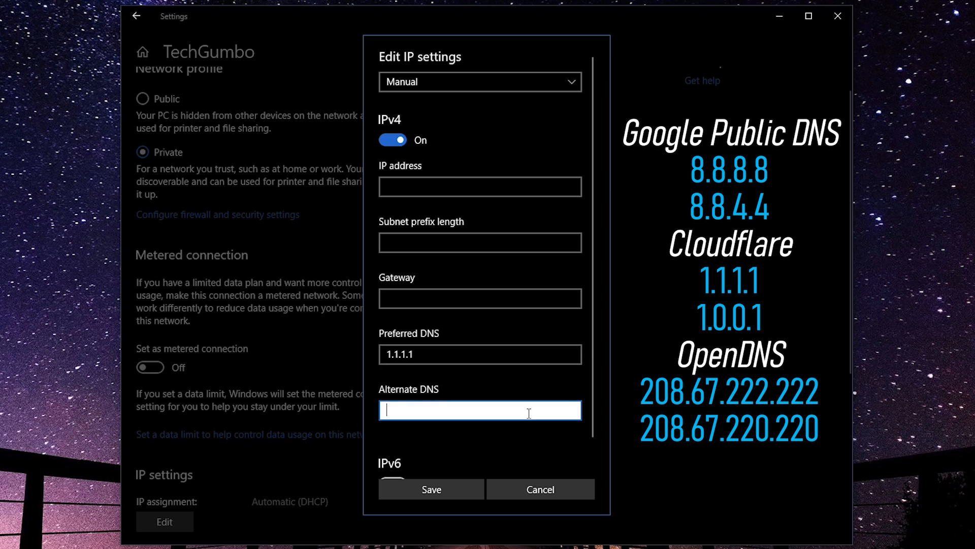
type("1.0")
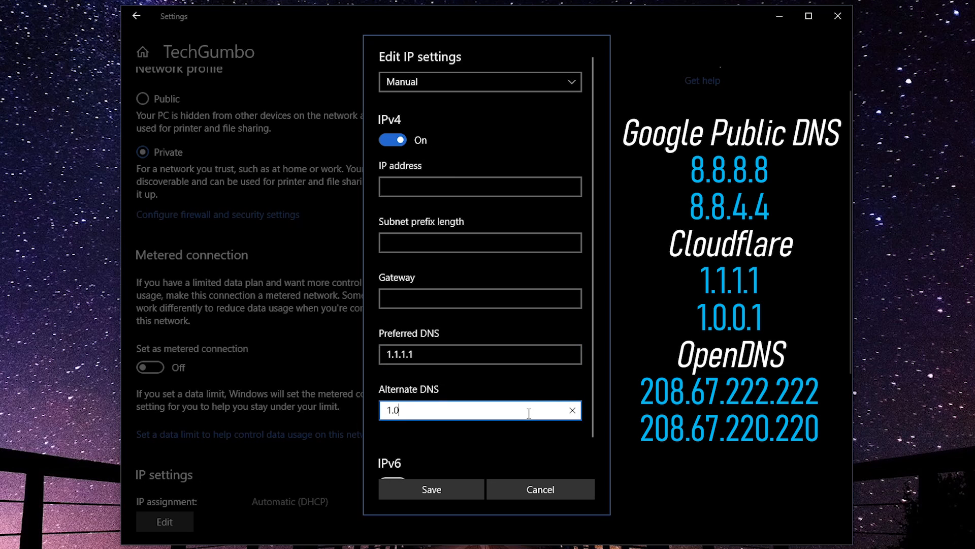
type("0.0.1")
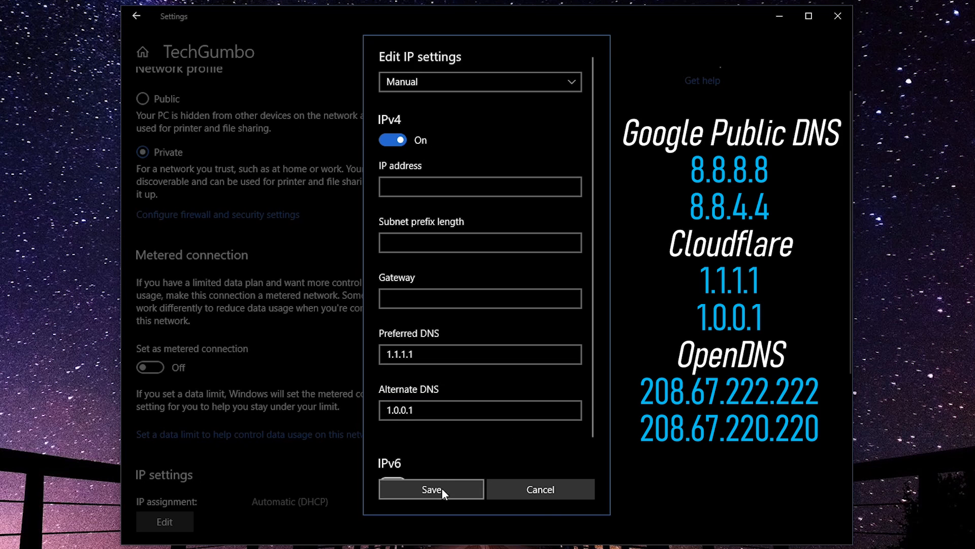
left_click(432, 488)
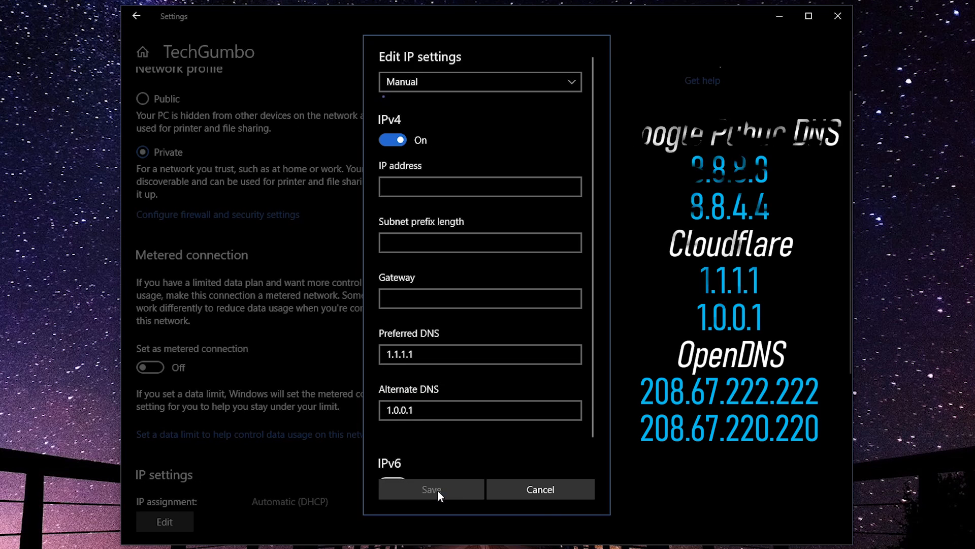
left_click(432, 488)
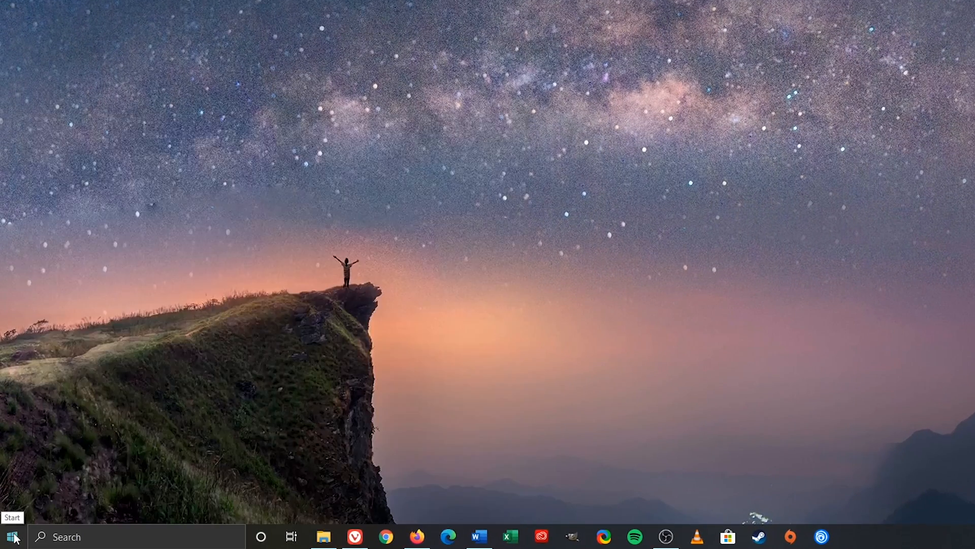
Launch Control Panel via a Start search for 'control' and go to Network and Sharing Center.
left_click(11, 536)
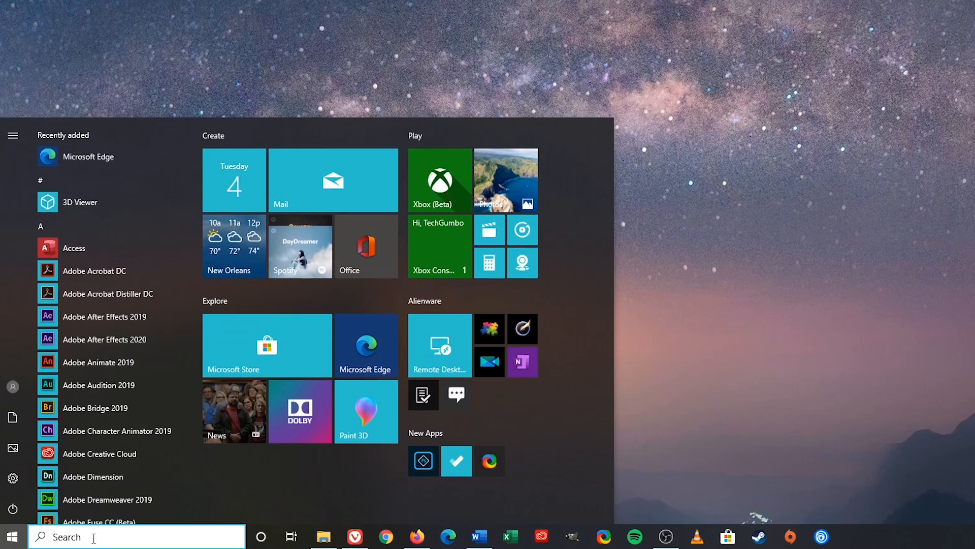
type("control")
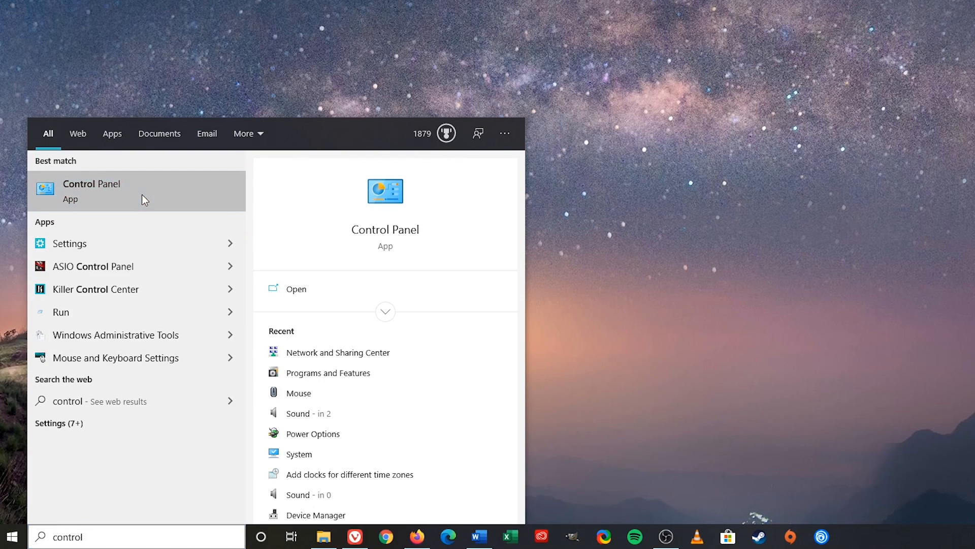
left_click(91, 190)
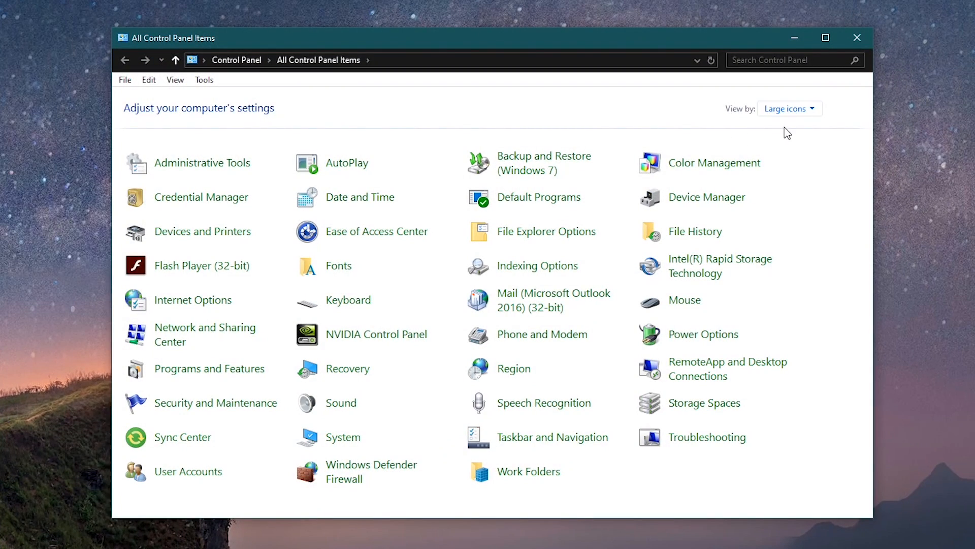
left_click(789, 109)
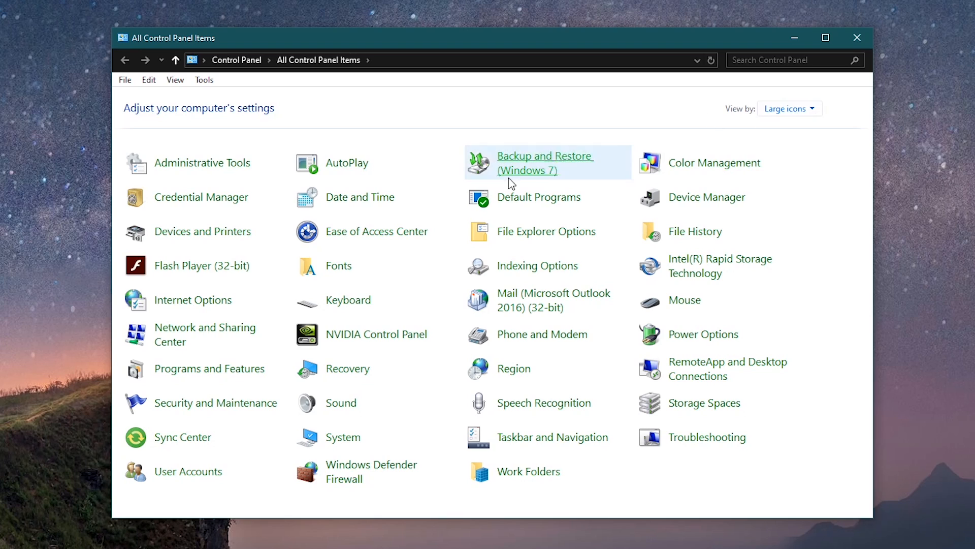
left_click(204, 335)
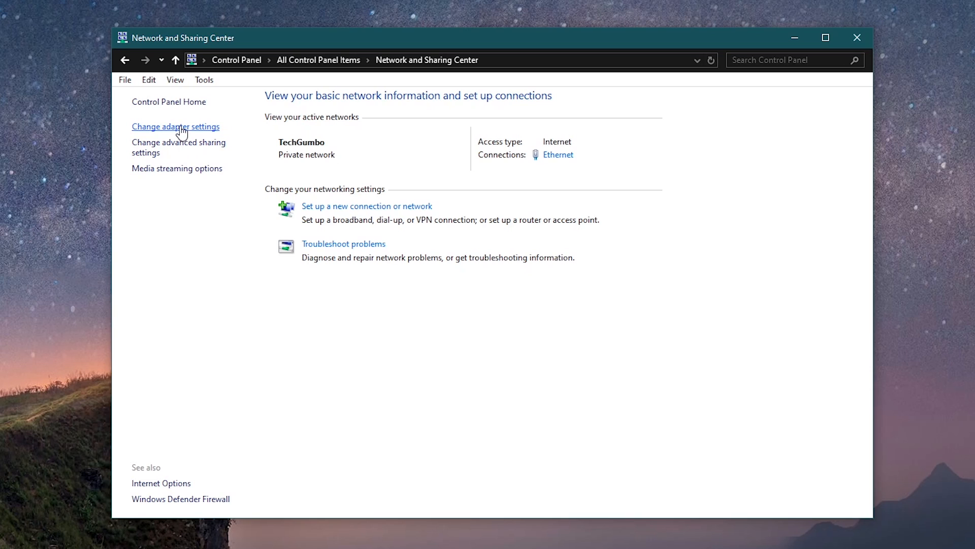
Show the Ethernet adapter's TCP/IPv4 properties, confirming DNS servers 1.1.1.1 and 1.0.0.1.
left_click(175, 125)
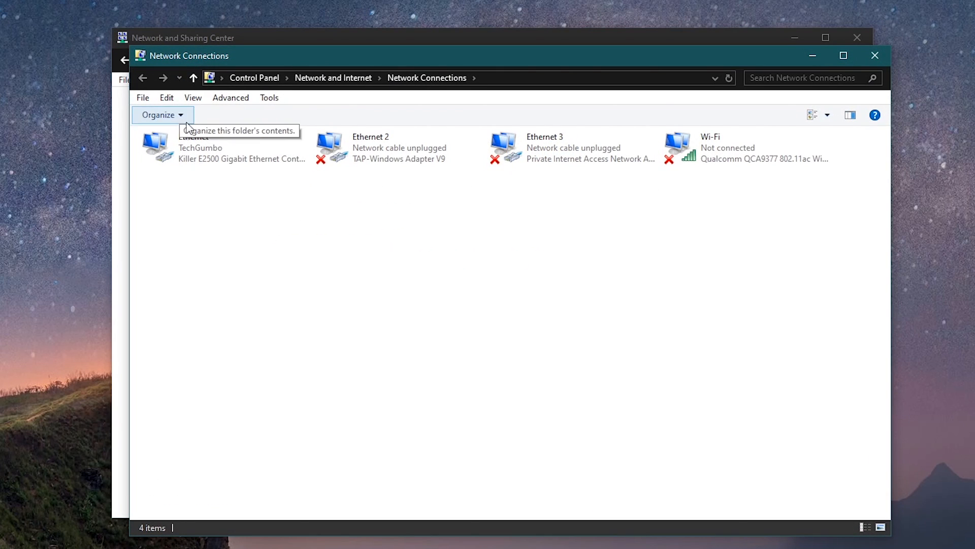
right_click(173, 148)
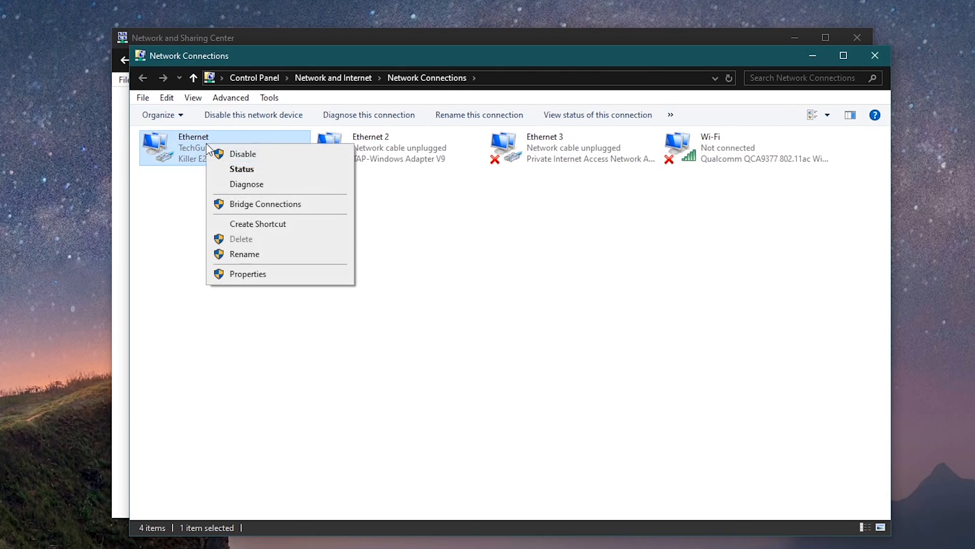
mouse_move(255, 279)
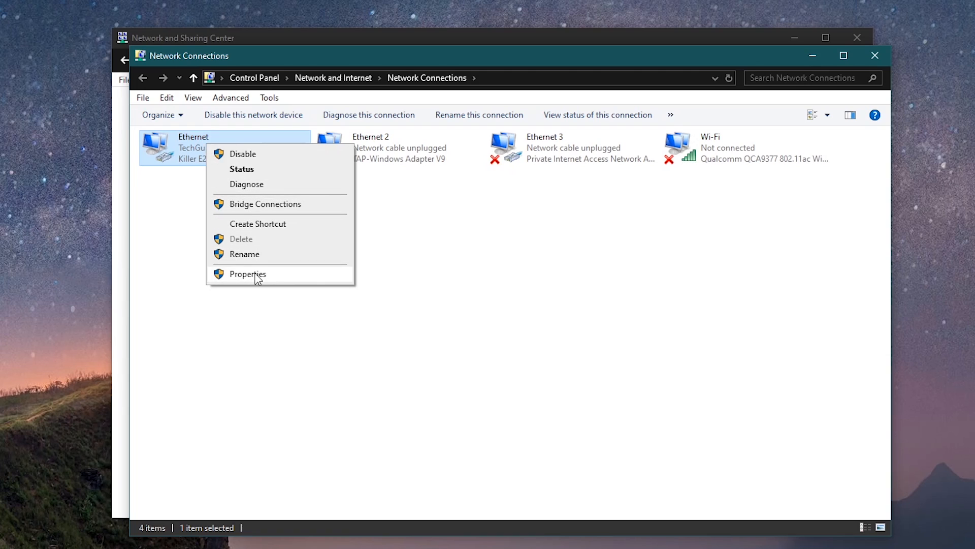
left_click(248, 273)
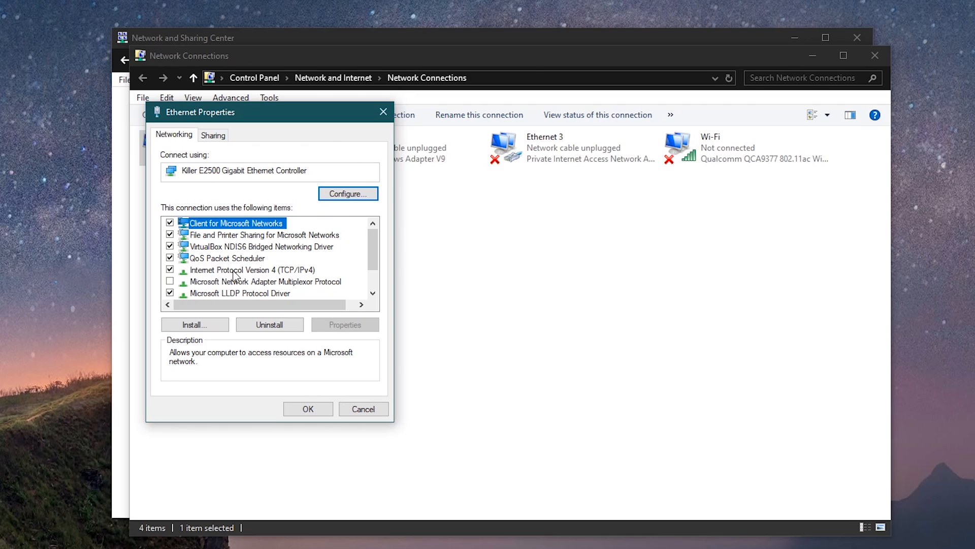
left_click(253, 270)
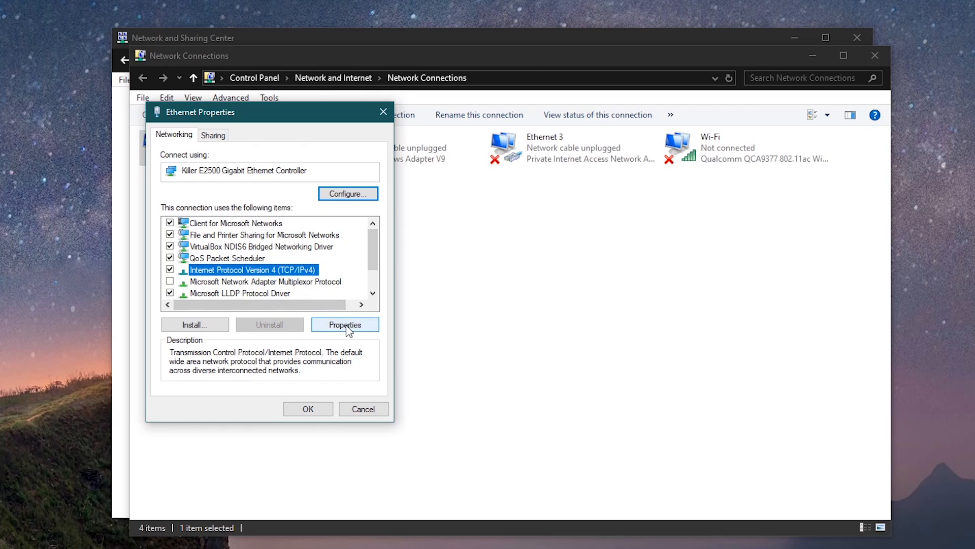
left_click(344, 324)
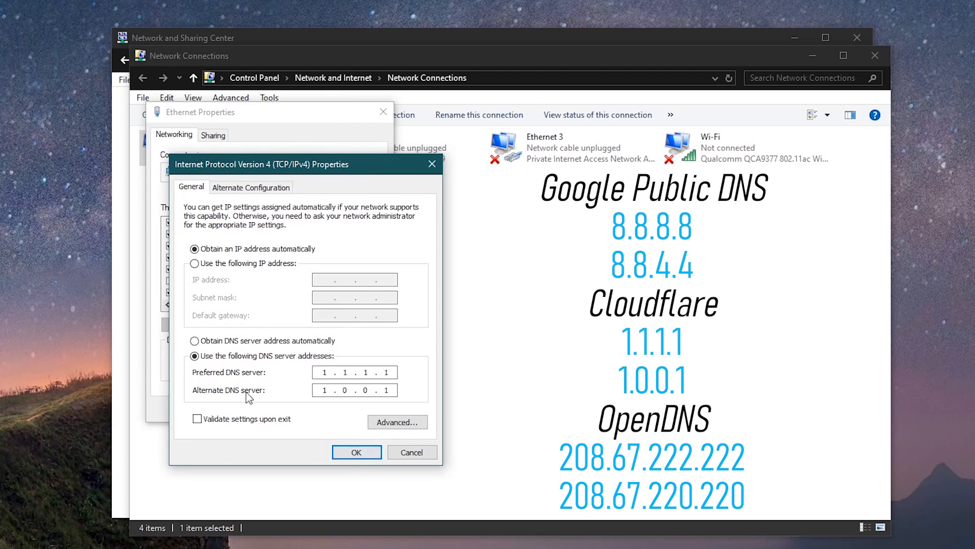
left_click(195, 356)
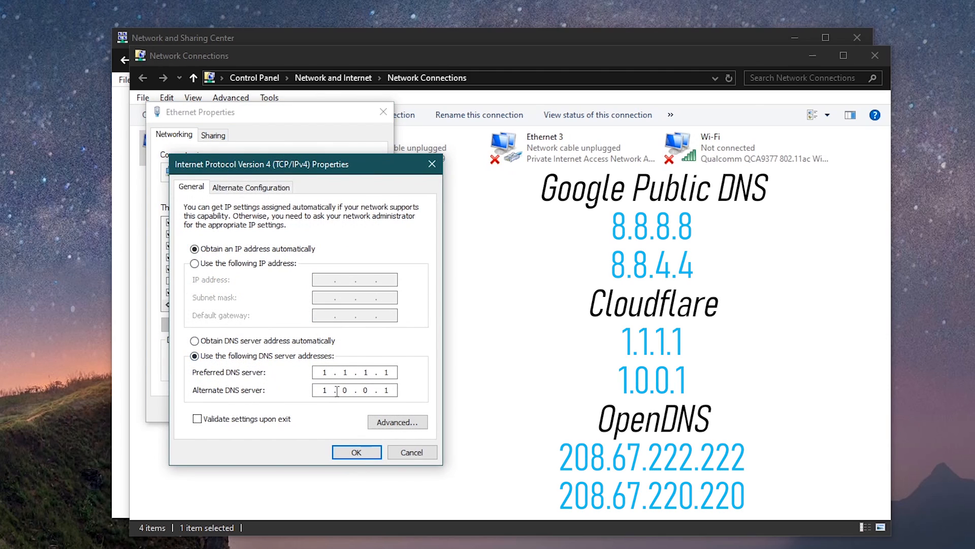
mouse_move(305, 380)
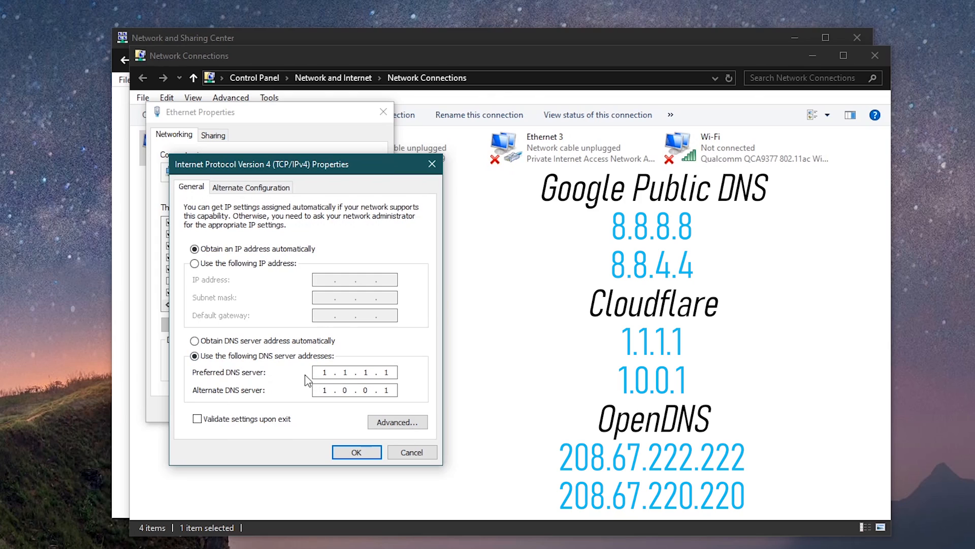
mouse_move(300, 396)
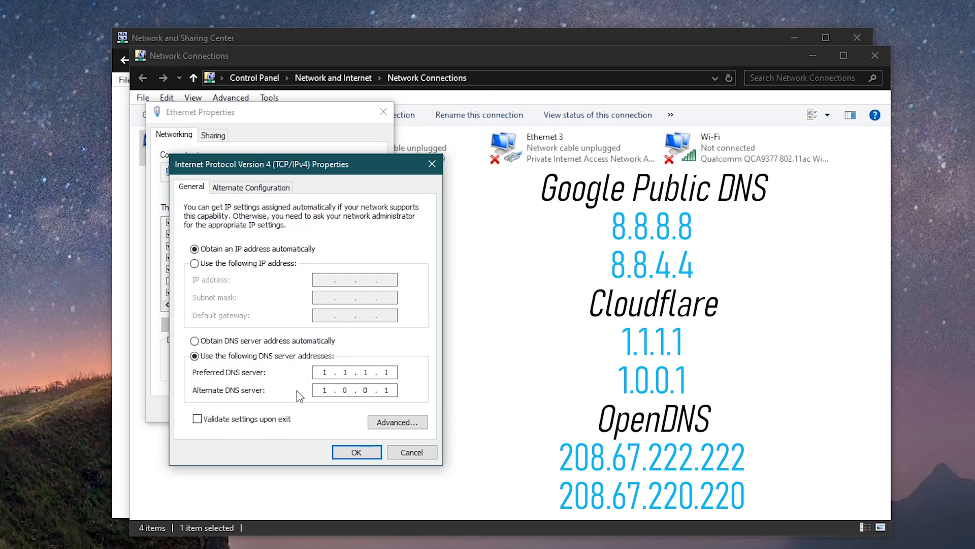